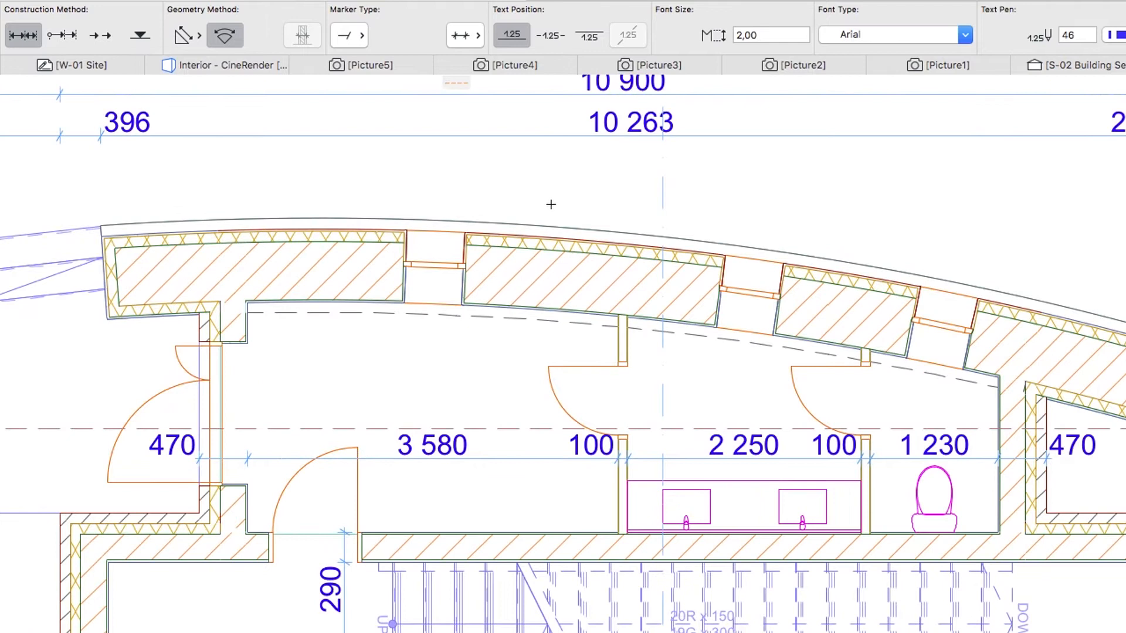
{"action": "mouse_move", "coordinate": [178, 219]}
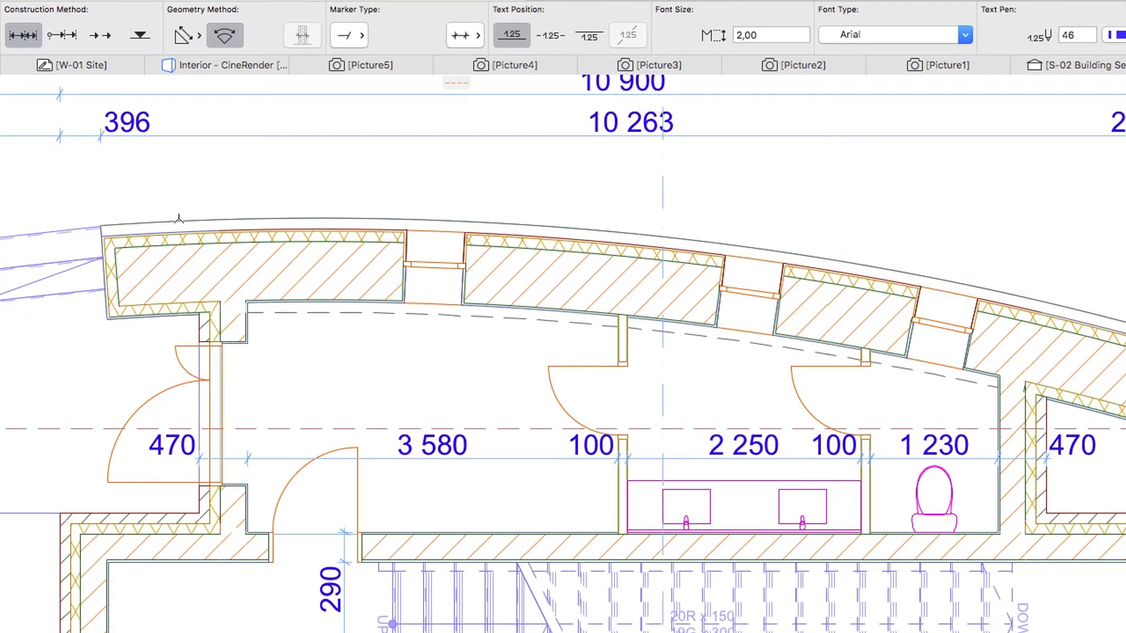
Place an arc dimension point on the curved wall's outer edge
{"action": "left_click", "coordinate": [159, 267]}
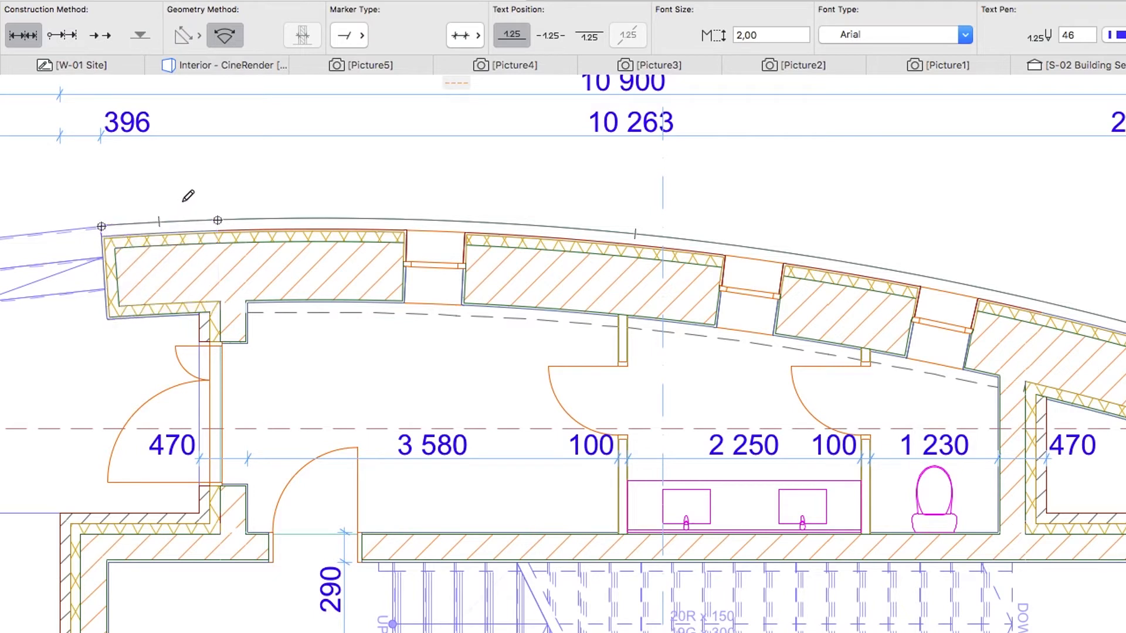
{"action": "mouse_move", "coordinate": [223, 196]}
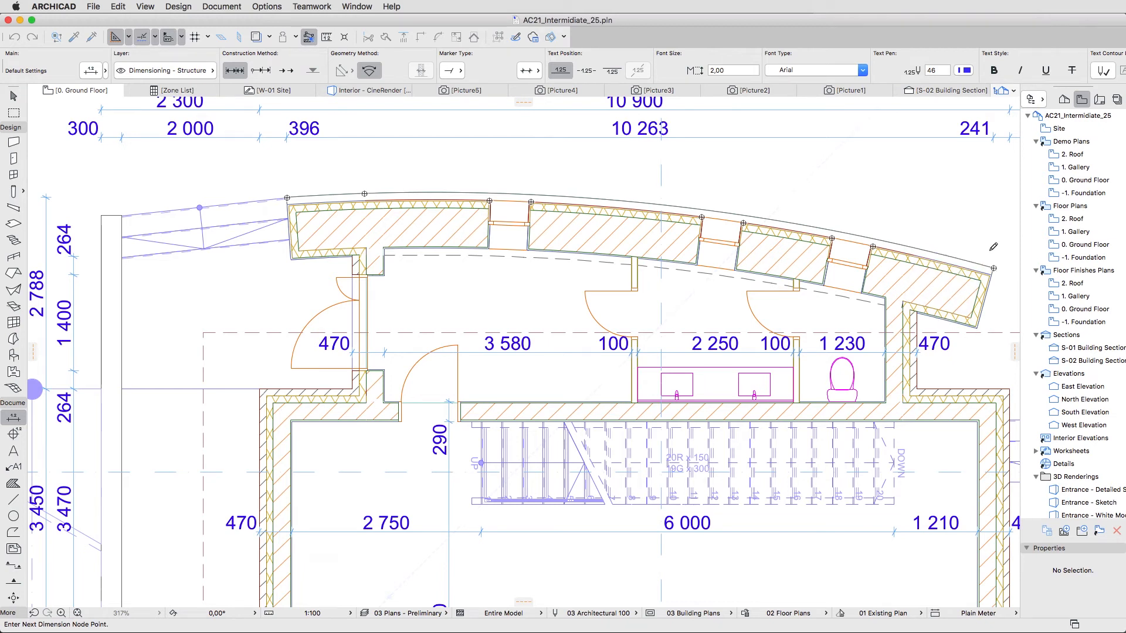
{"action": "mouse_move", "coordinate": [658, 187]}
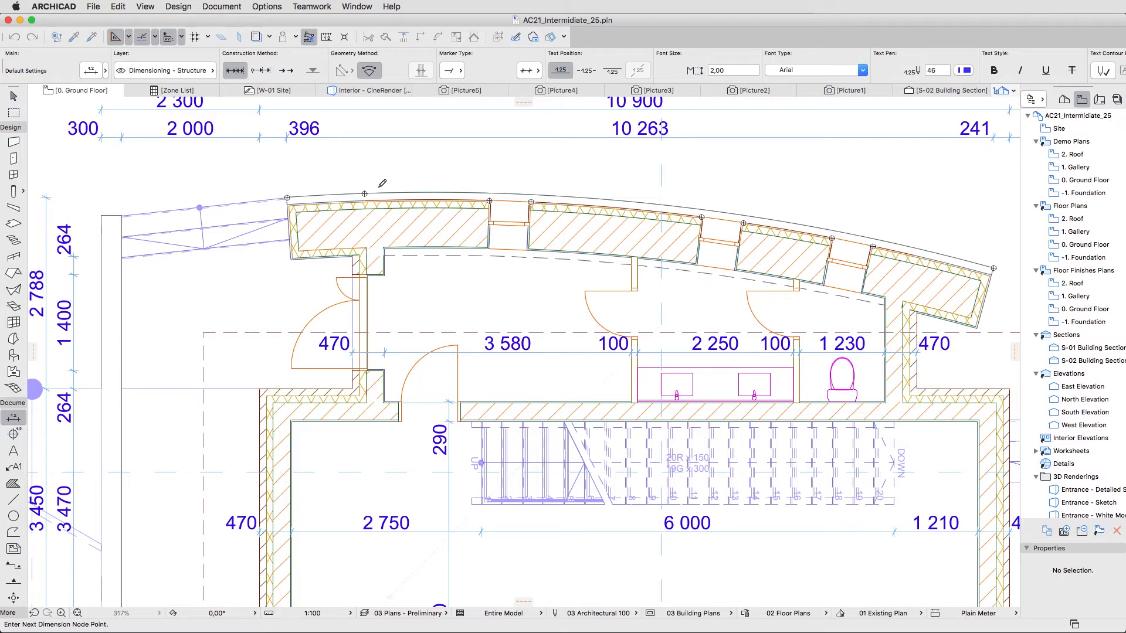
{"action": "mouse_move", "coordinate": [369, 192]}
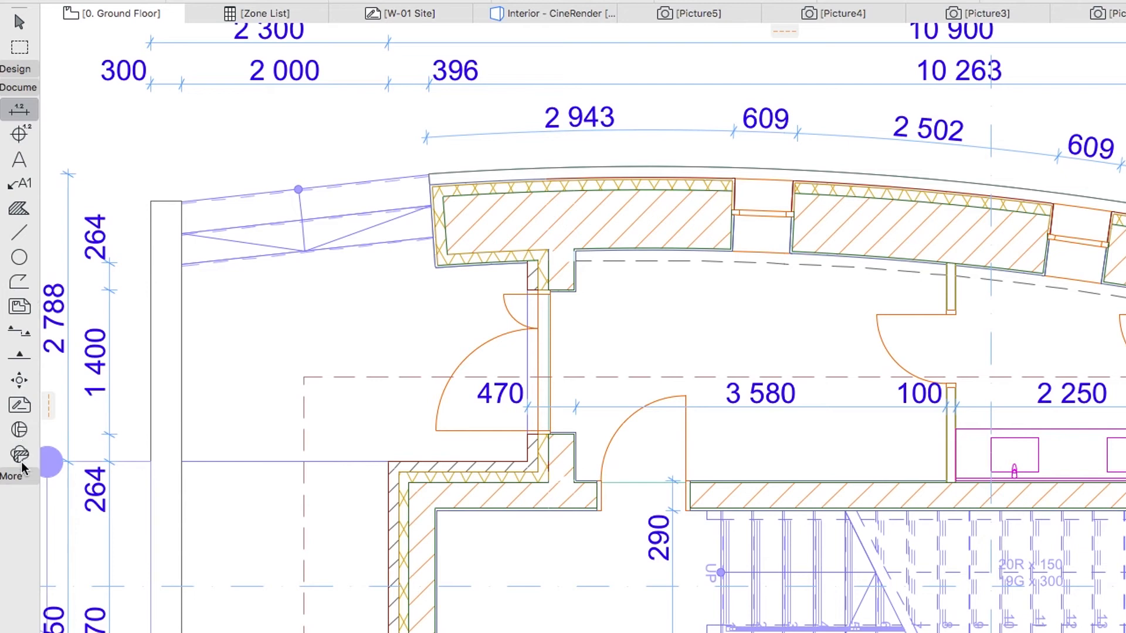
Switch the Toolbox to the Radial Dimension tool
{"action": "left_click", "coordinate": [10, 476]}
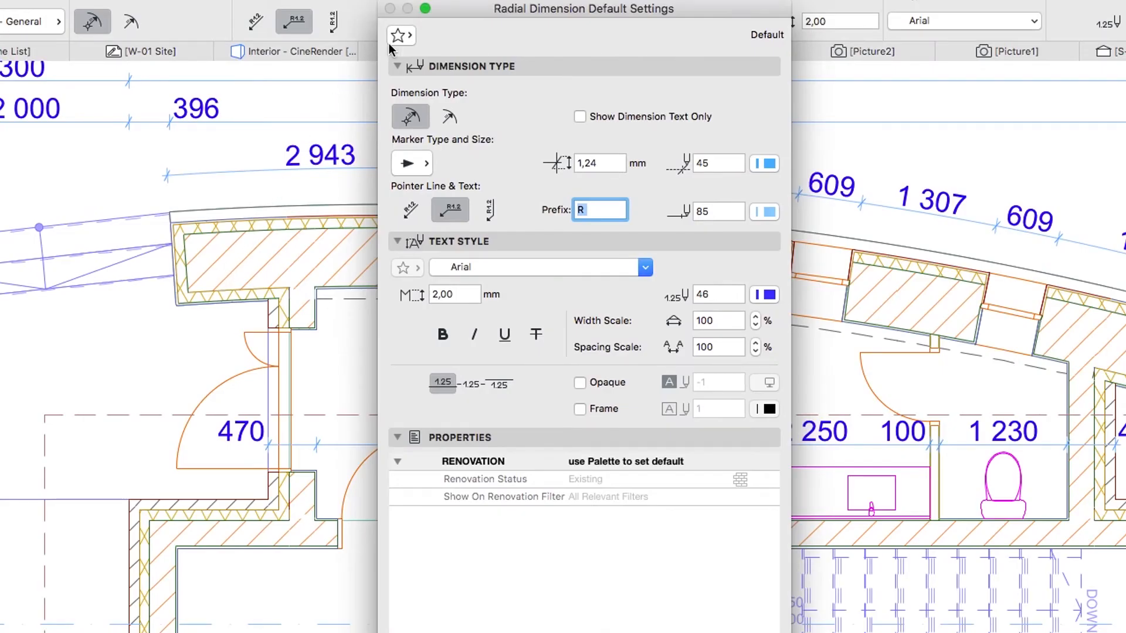
{"action": "left_click", "coordinate": [395, 36]}
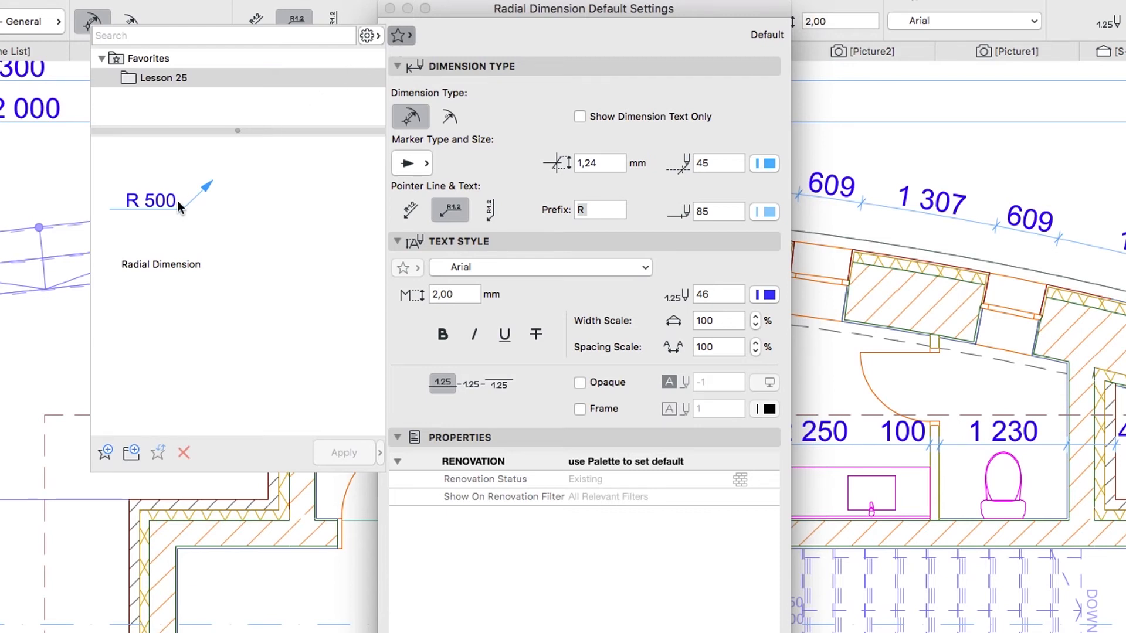
{"action": "mouse_move", "coordinate": [307, 112]}
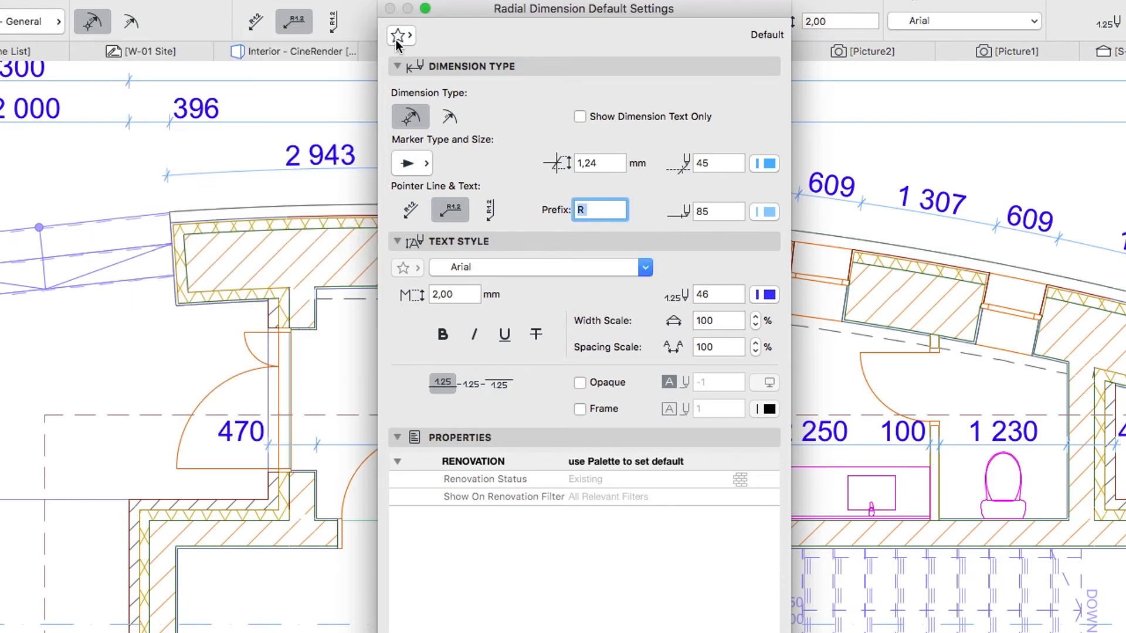
Choose the alternative radial dimension type and set marker size to 1,00 mm
{"action": "left_click", "coordinate": [449, 118]}
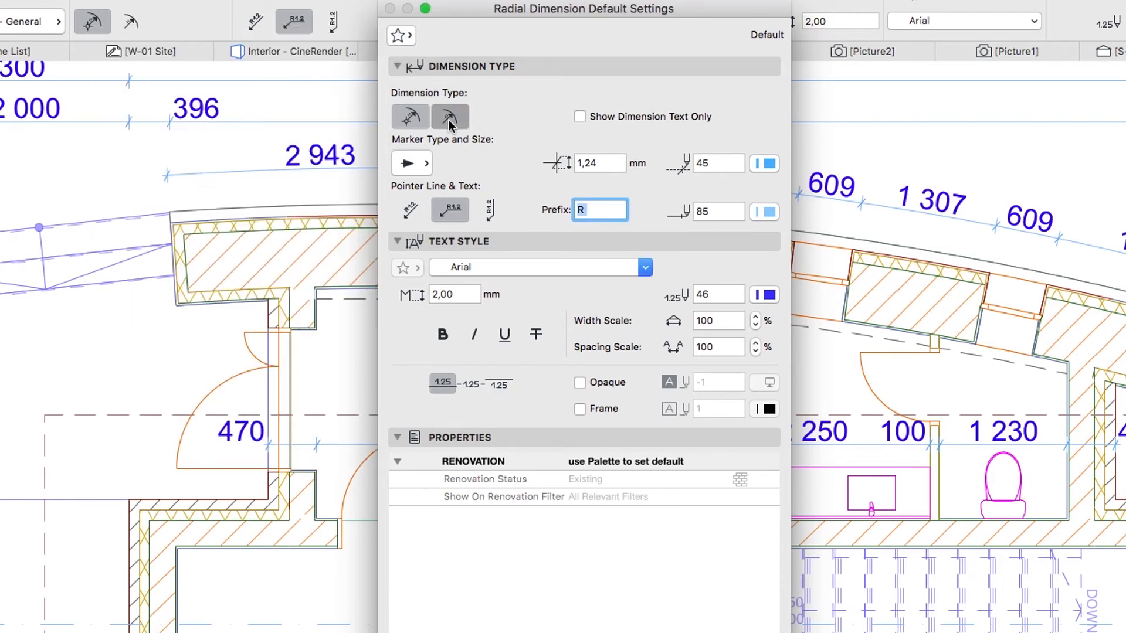
{"action": "left_click", "coordinate": [449, 116]}
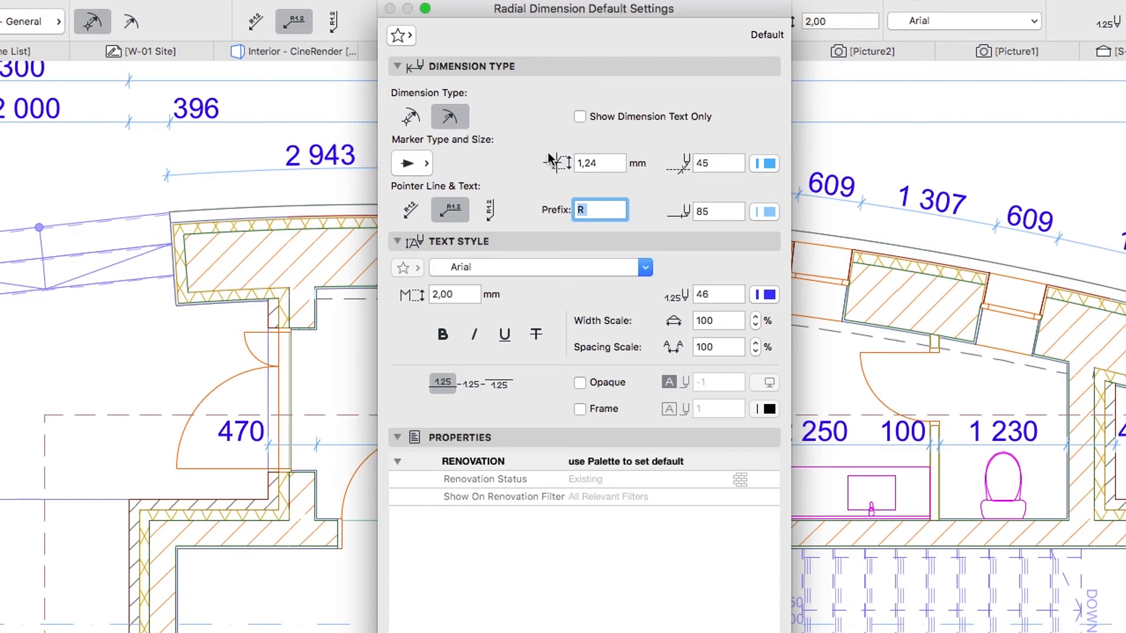
{"action": "left_click", "coordinate": [600, 163]}
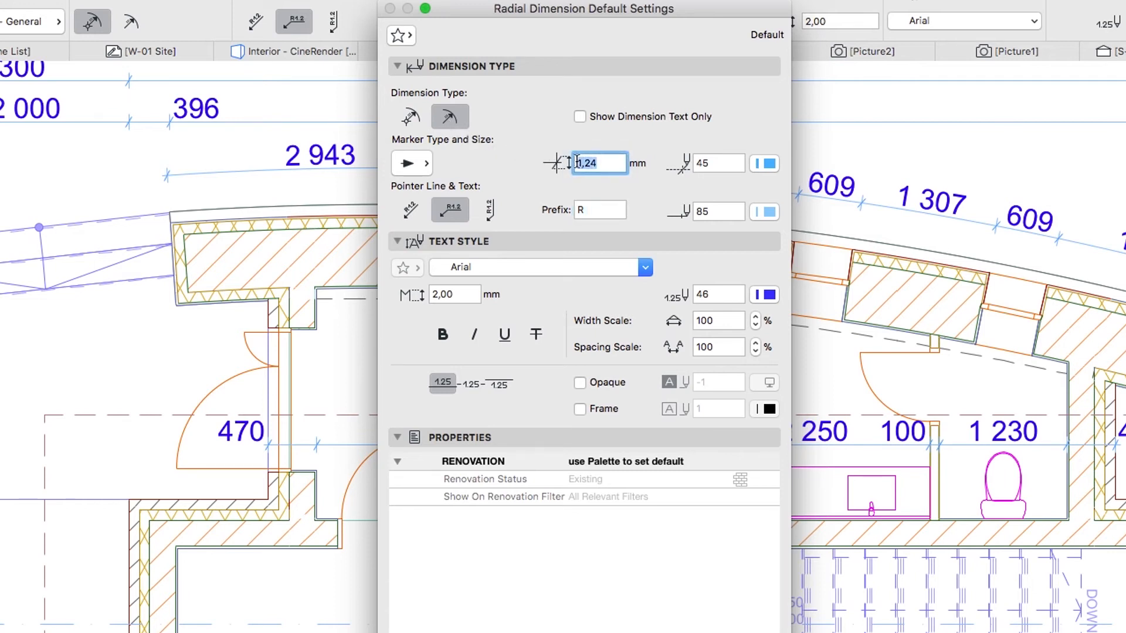
{"action": "type", "text": "1"}
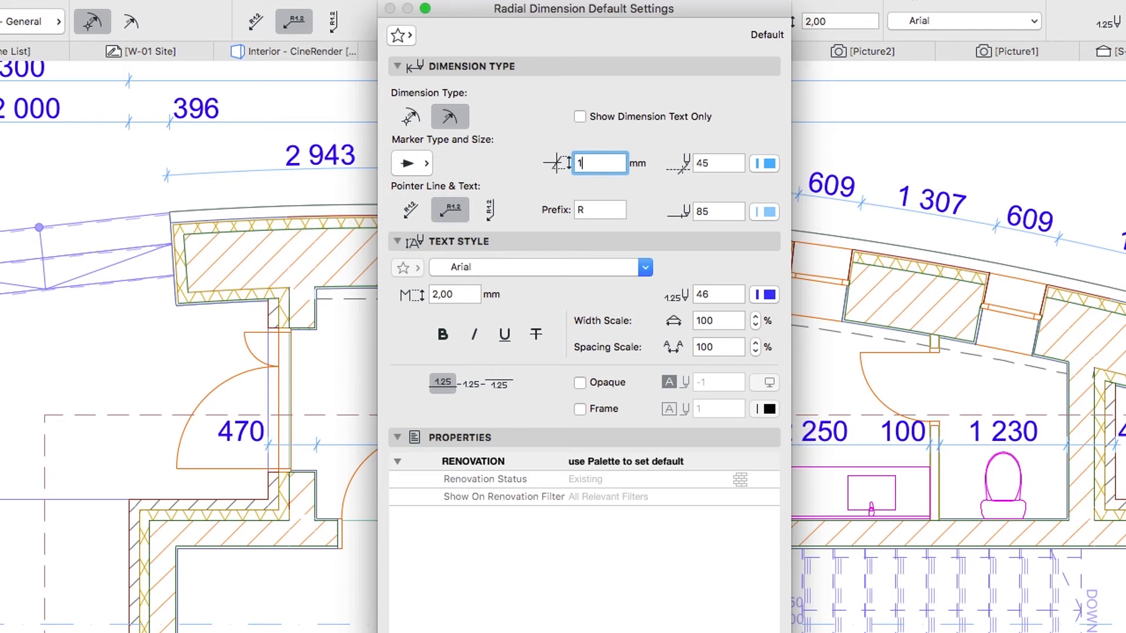
{"action": "type", "text": ",00"}
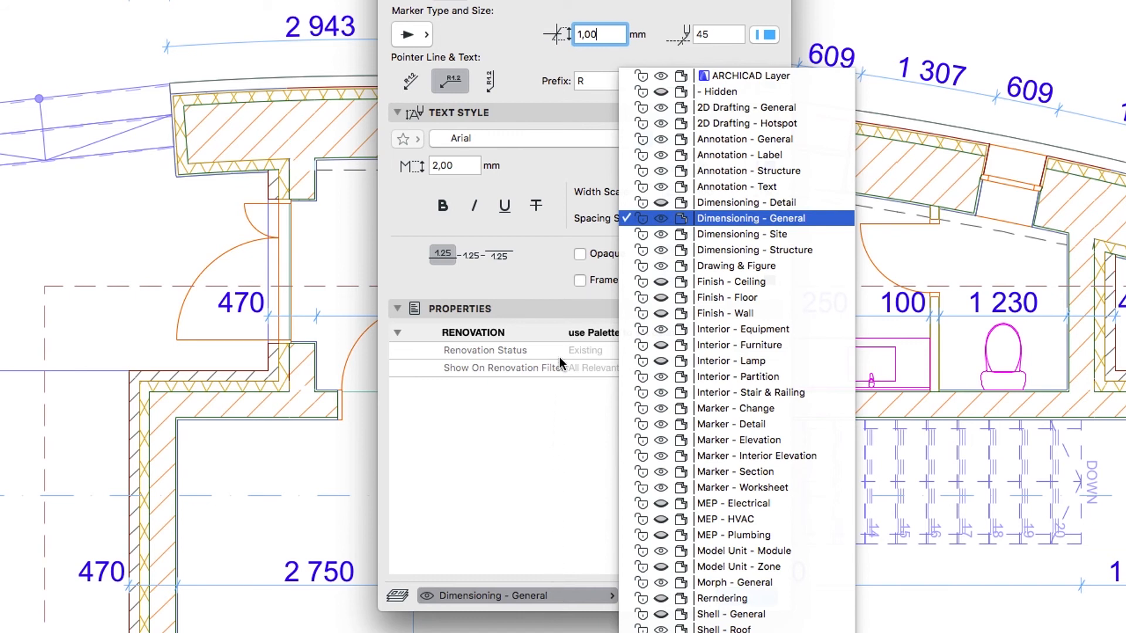
Assign radial dimensions to the Dimensioning - Structure layer and confirm the defaults
{"action": "left_click", "coordinate": [754, 250]}
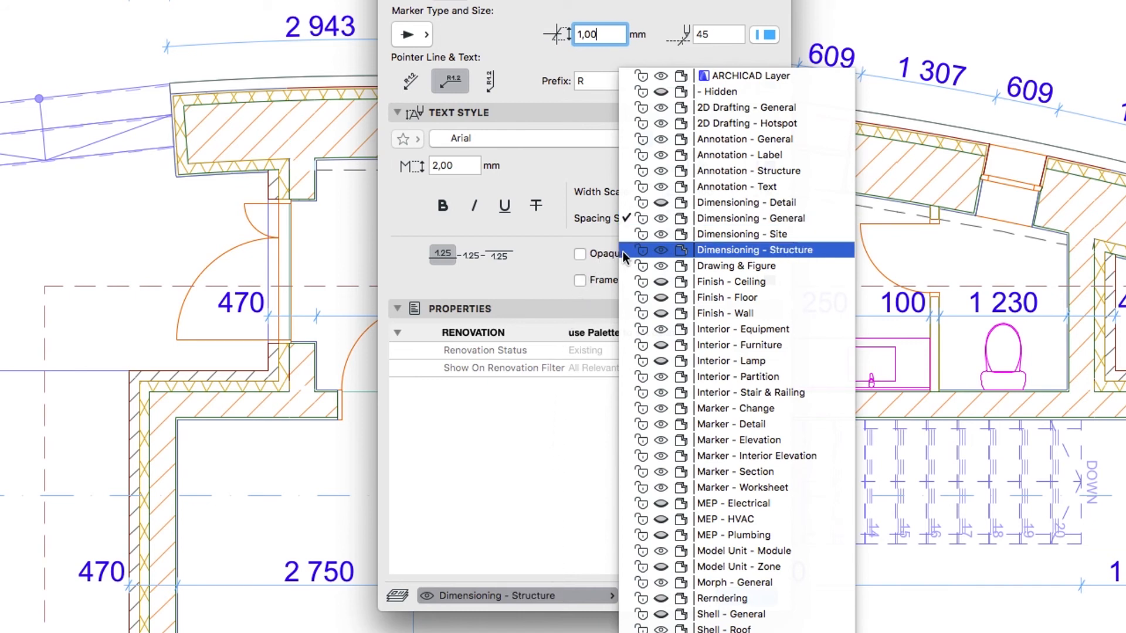
{"action": "left_click", "coordinate": [753, 249]}
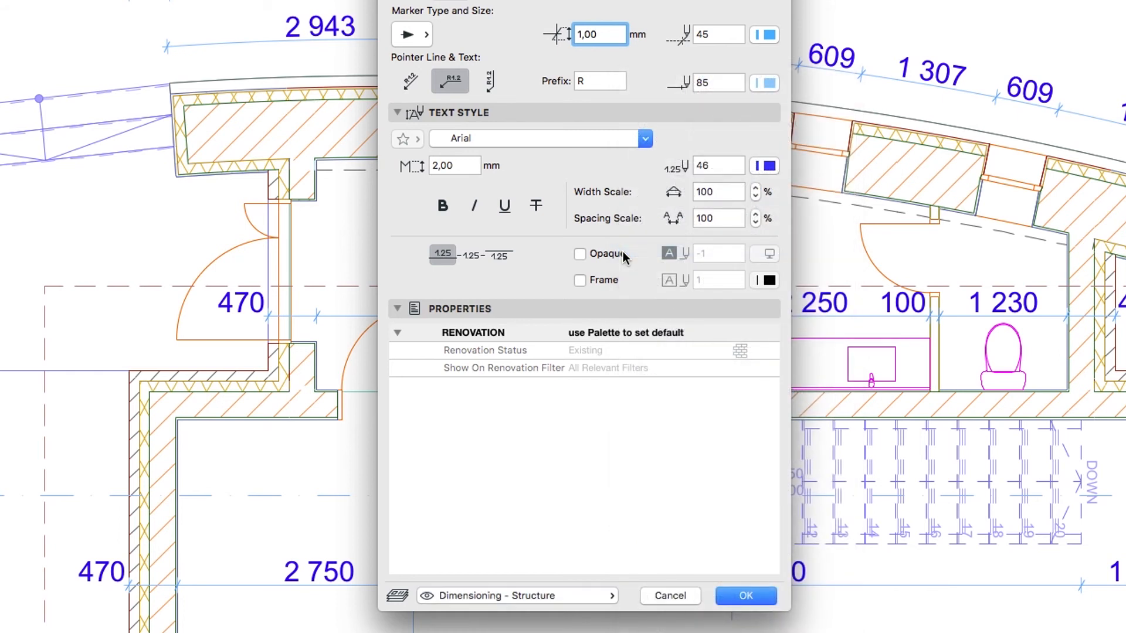
{"action": "mouse_move", "coordinate": [705, 496]}
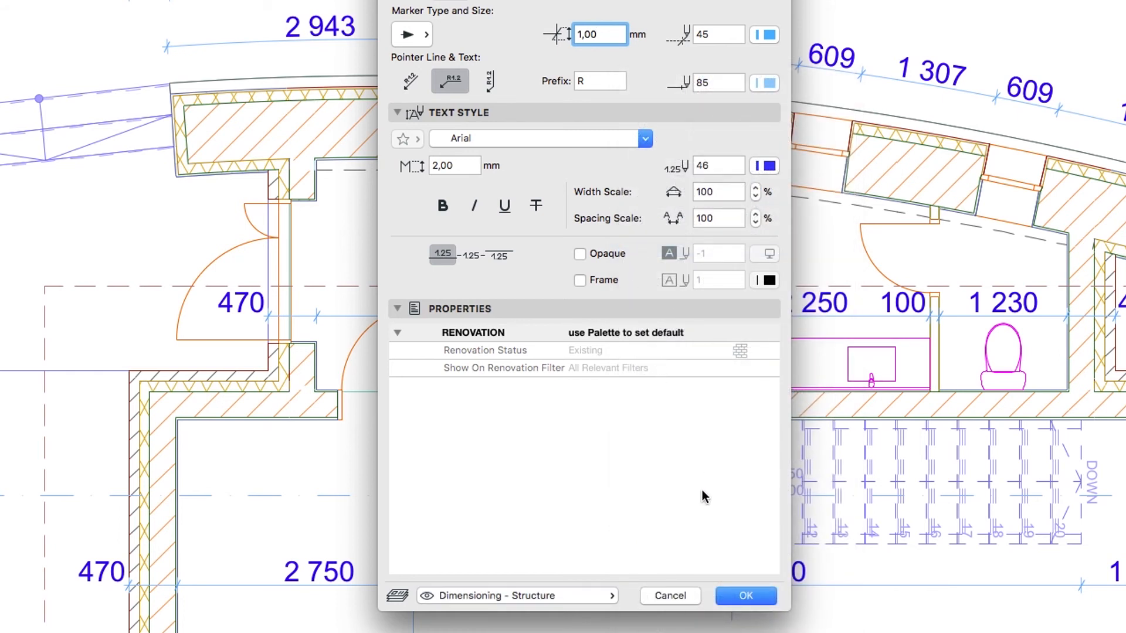
{"action": "left_click", "coordinate": [744, 595]}
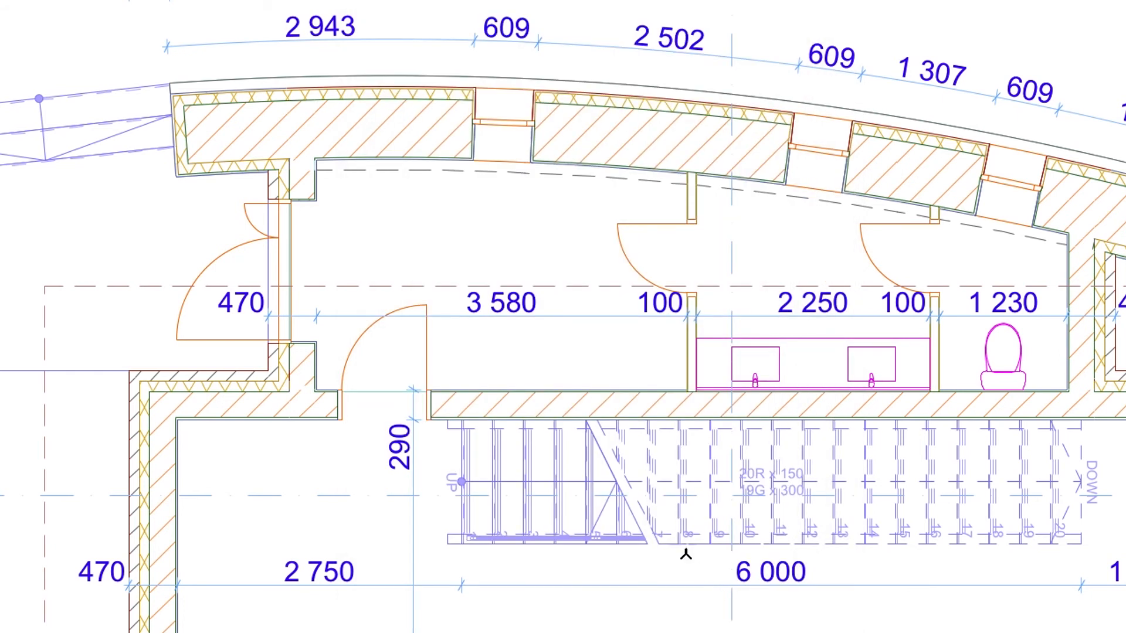